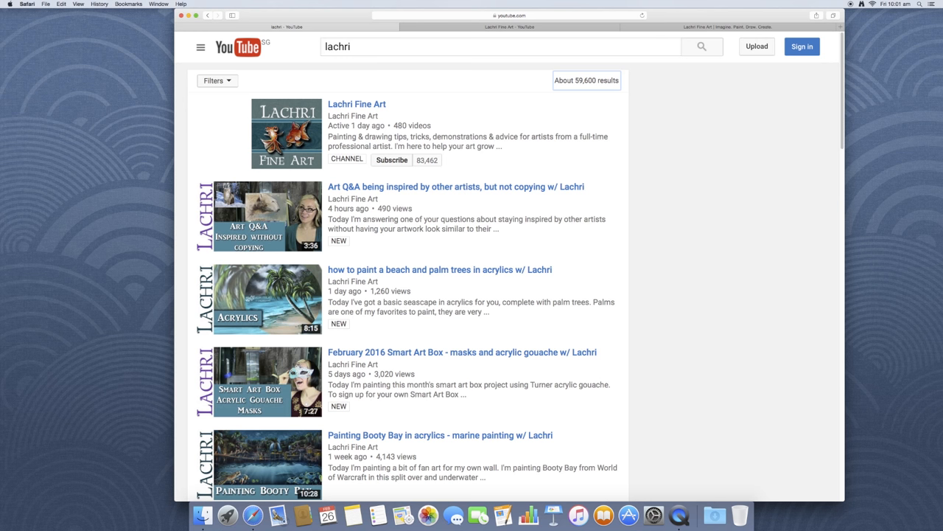
mouse_move(352, 116)
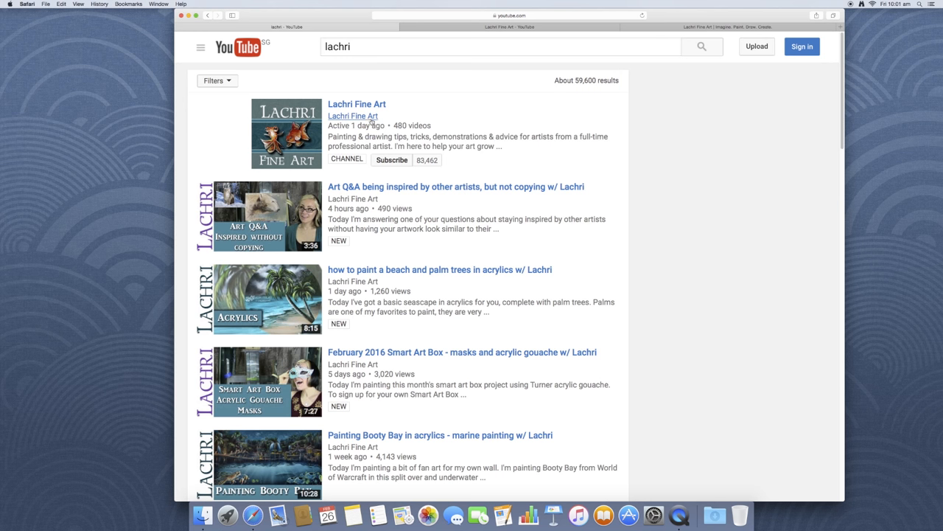
mouse_move(353, 115)
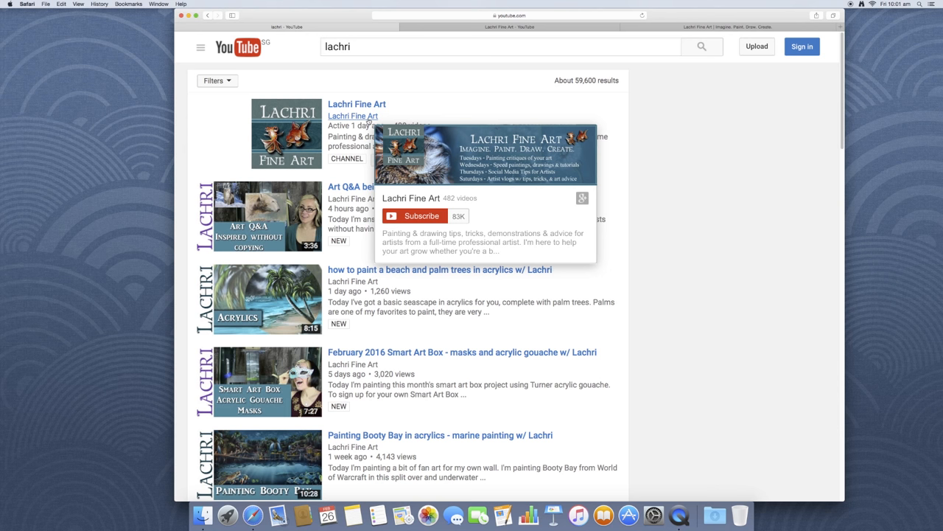
mouse_move(366, 120)
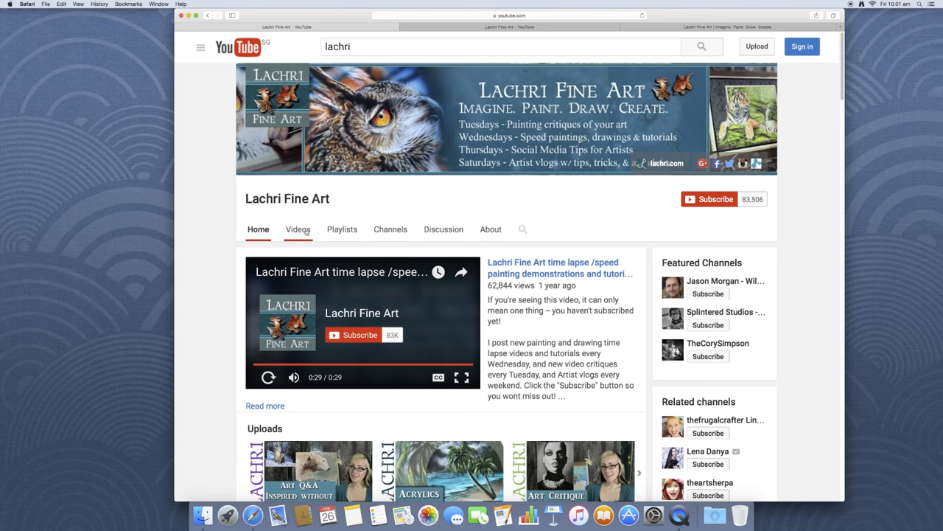
Show Lachri Fine Art's Videos tab and scroll the uploads back to three weeks ago.
click(298, 230)
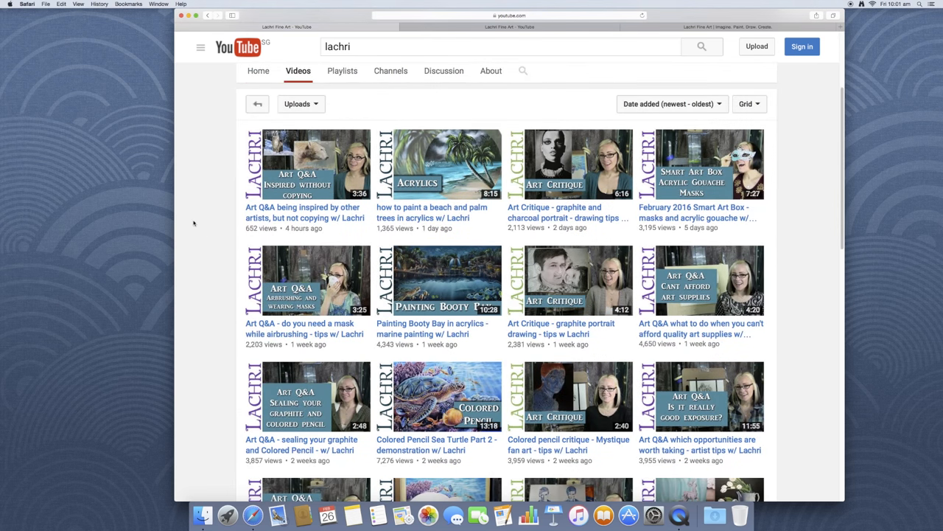
mouse_move(199, 223)
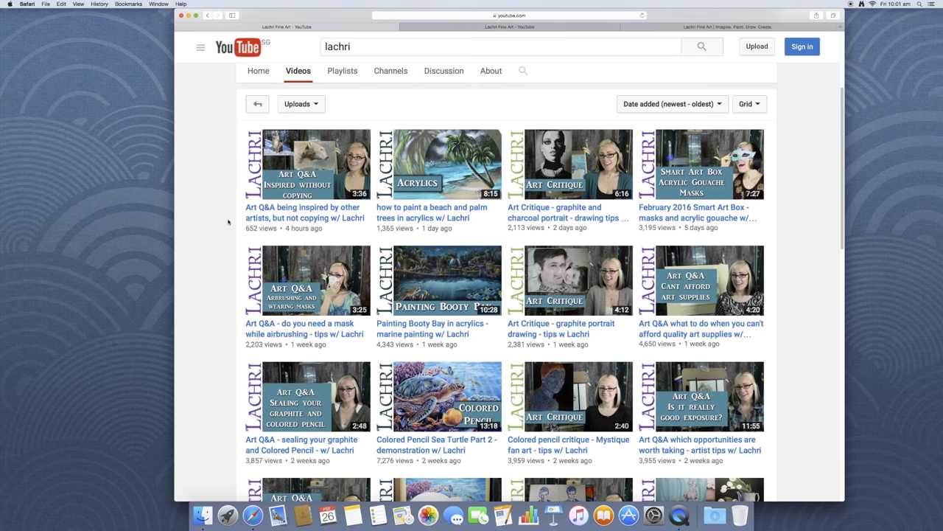
mouse_move(228, 221)
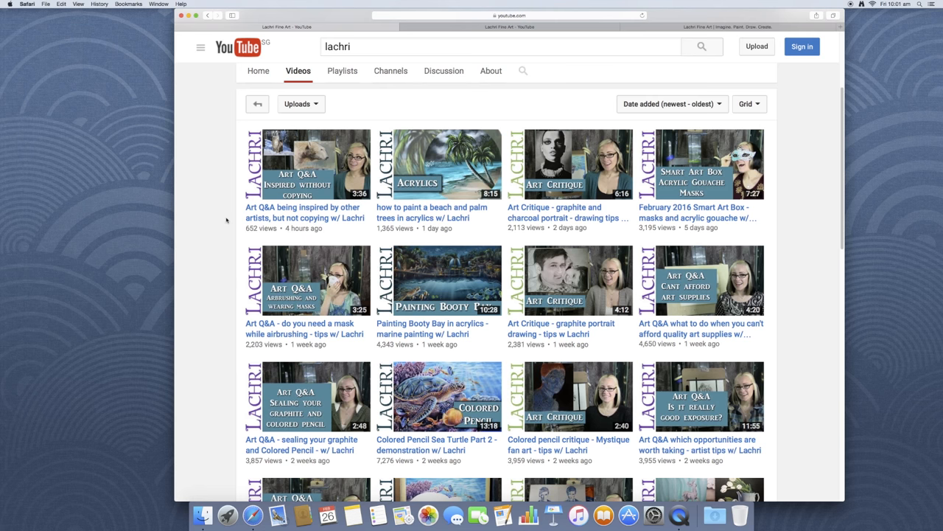
mouse_move(600, 191)
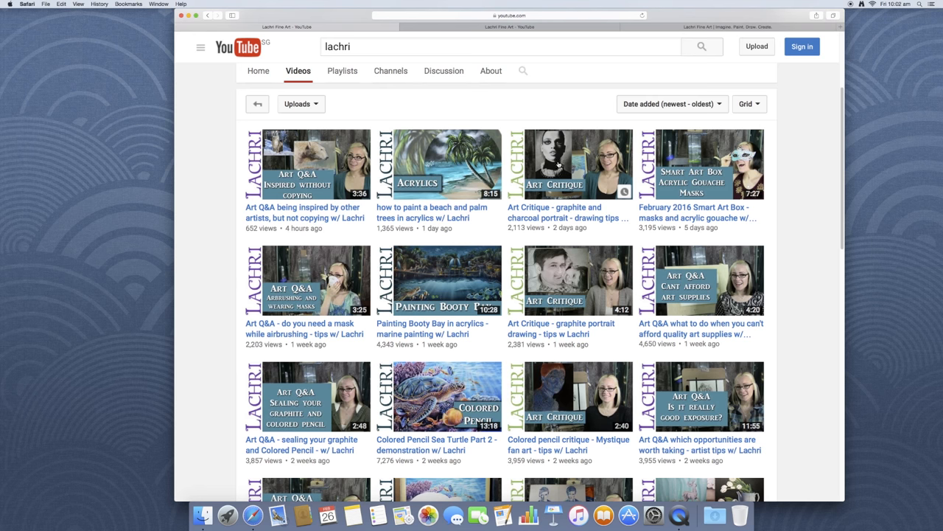
mouse_move(558, 164)
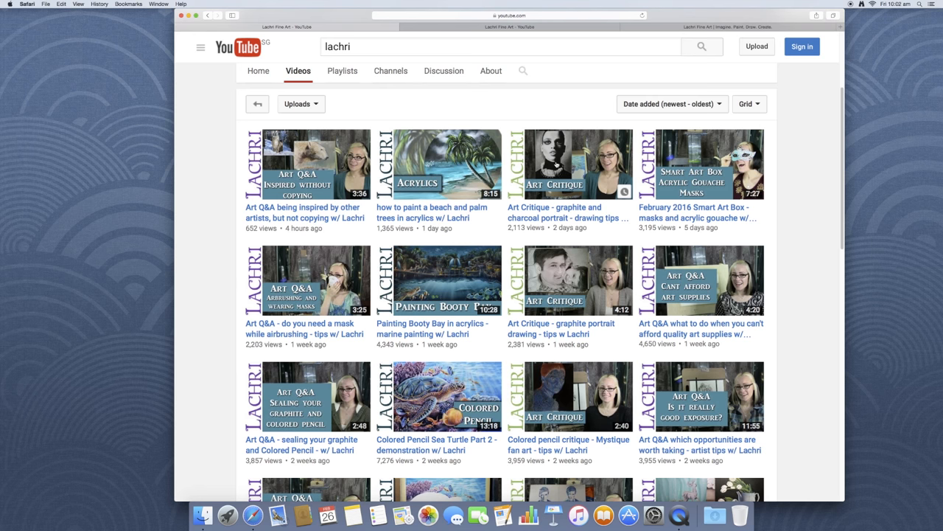
mouse_move(615, 189)
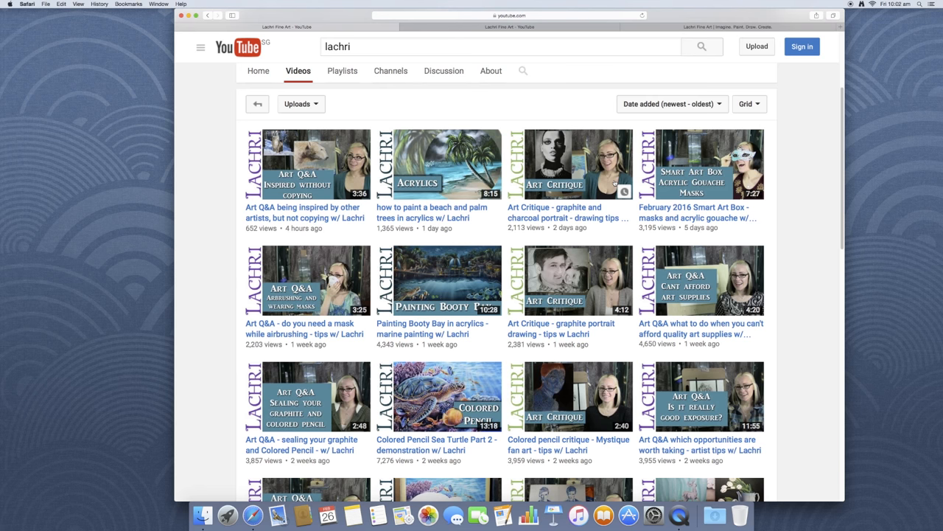
scroll(down, 3)
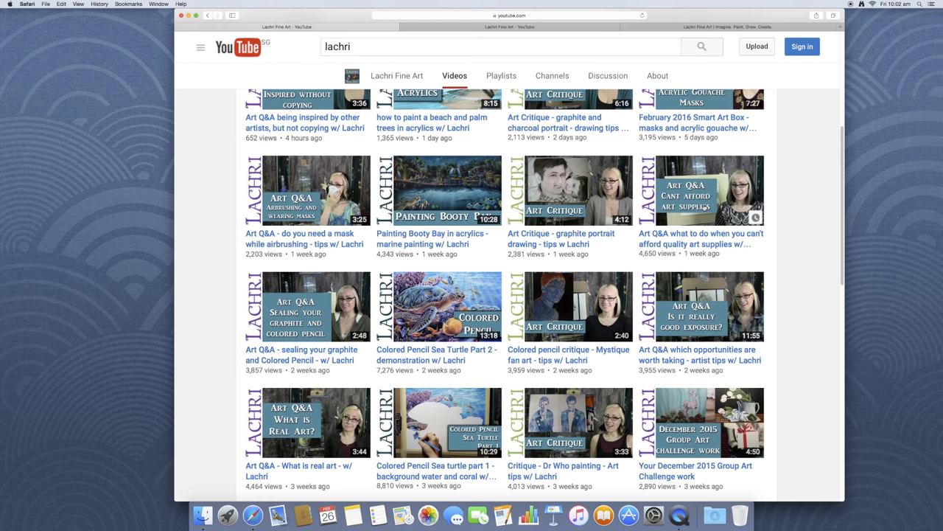
mouse_move(700, 201)
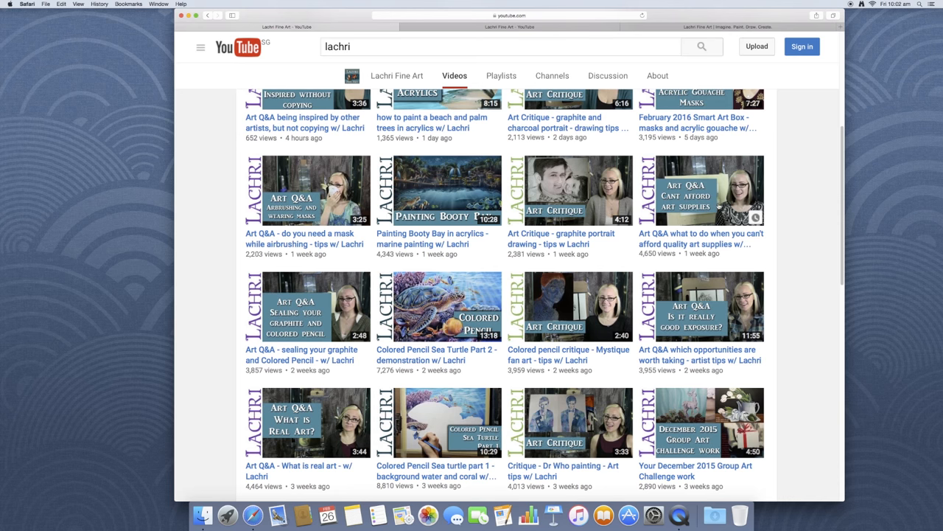
Scroll further down through the channel's older uploads.
scroll(down, 3)
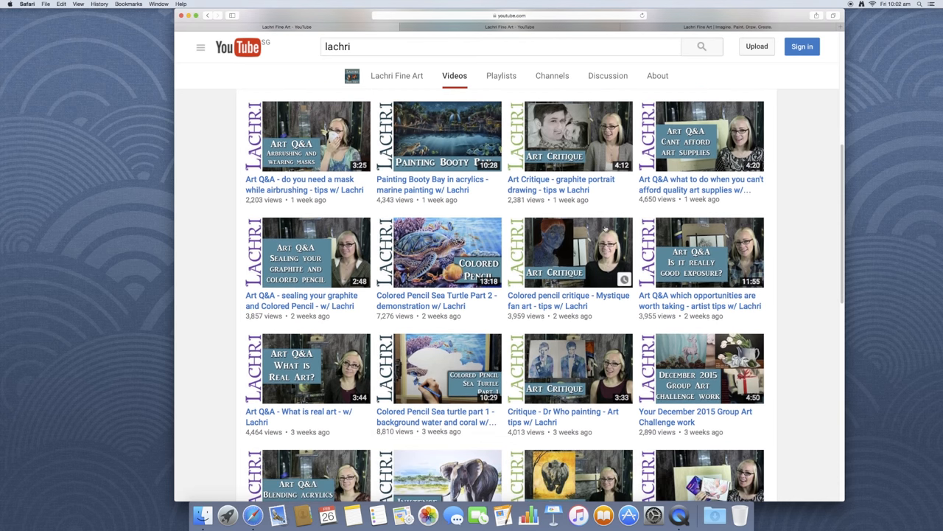
scroll(down, 3)
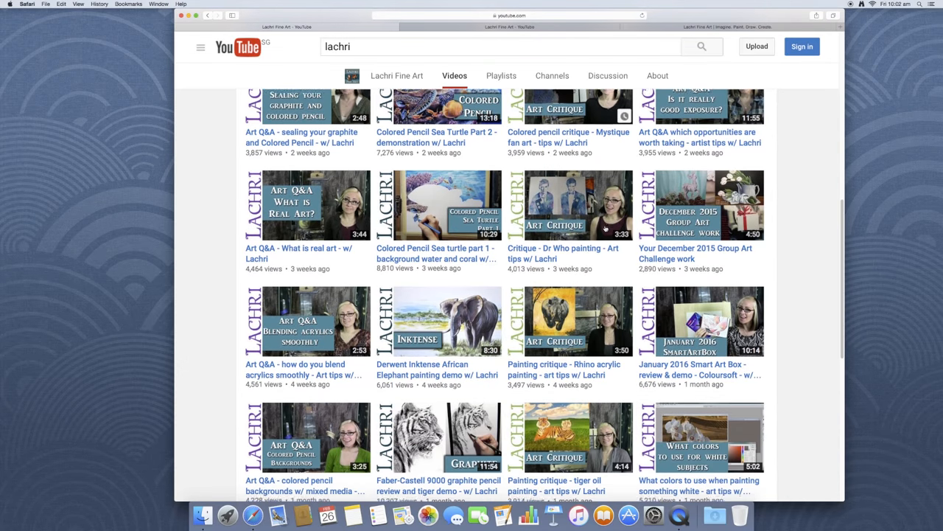
scroll(down, 3)
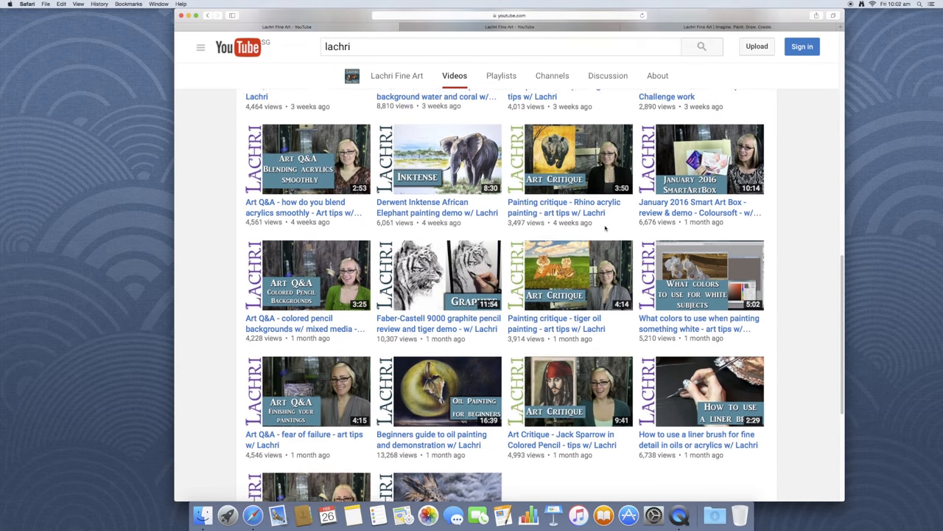
scroll(down, 3)
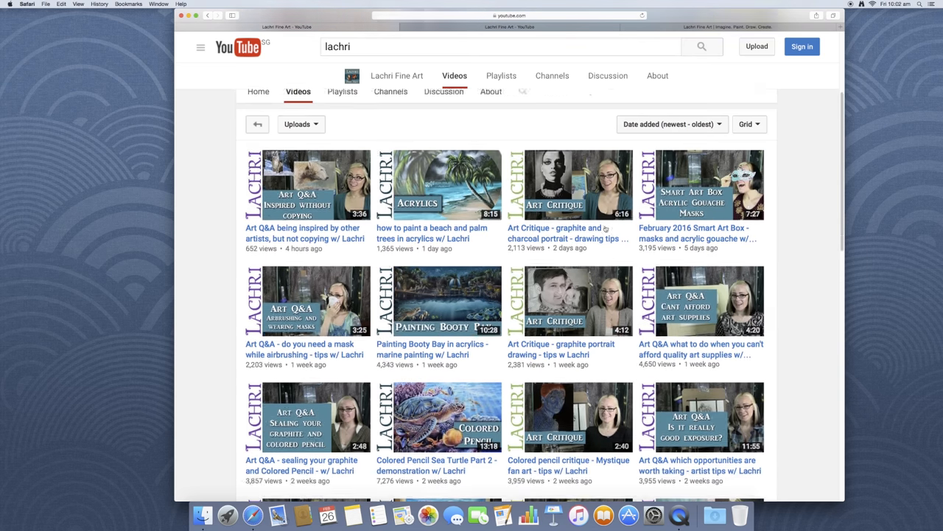
Go to the channel's About page and follow its Patreon link.
scroll(up, 3)
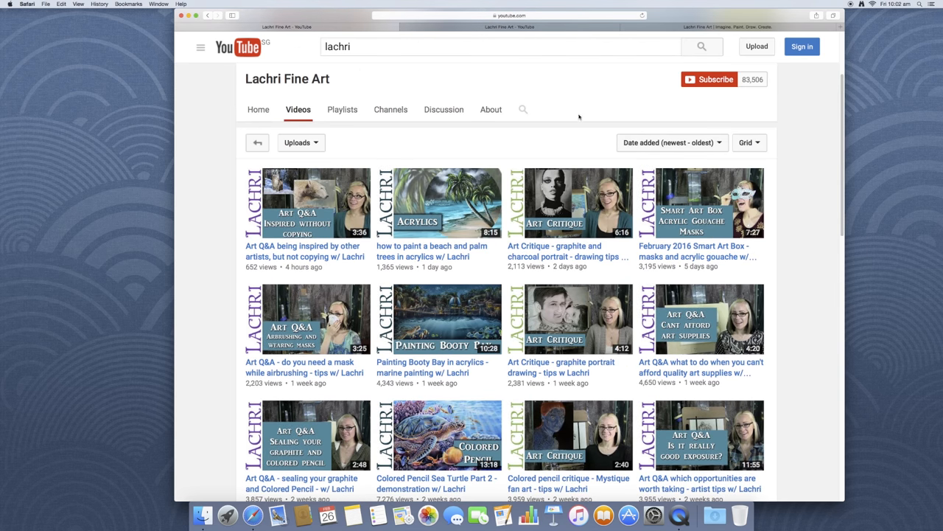
click(491, 109)
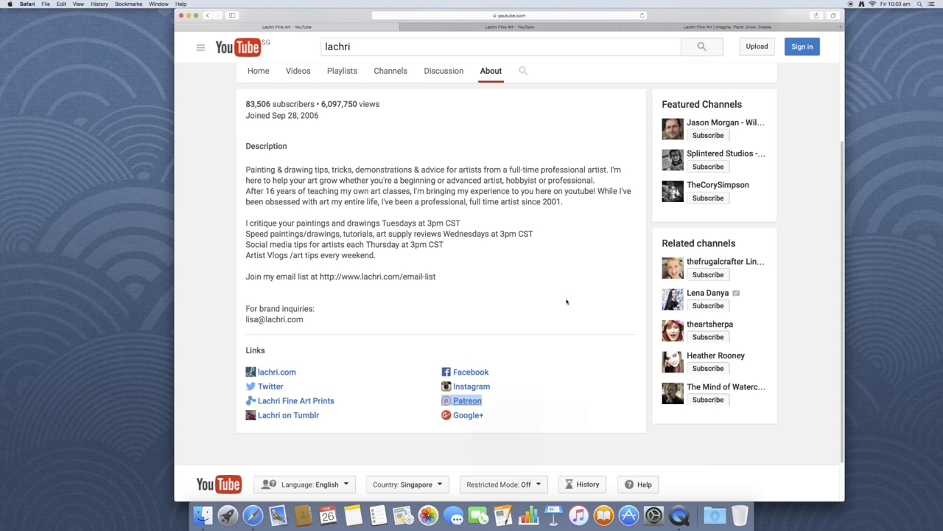
click(467, 400)
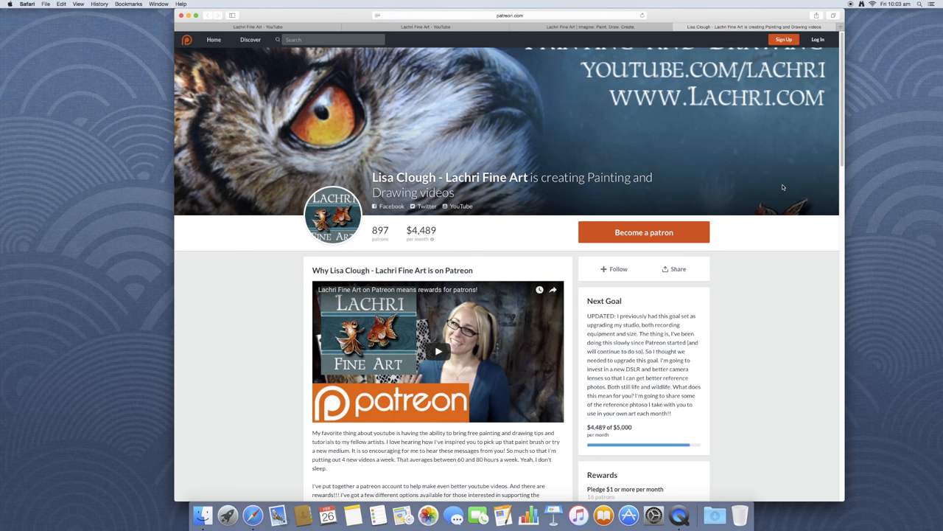
Browse the Patreon page's description, rewards and posts (897 patrons, $4,489 monthly).
scroll(down, 3)
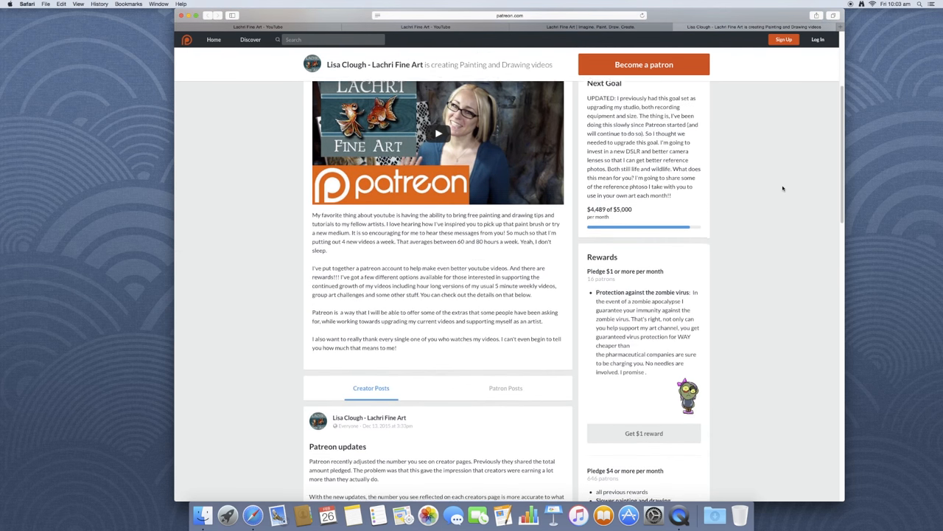
scroll(down, 3)
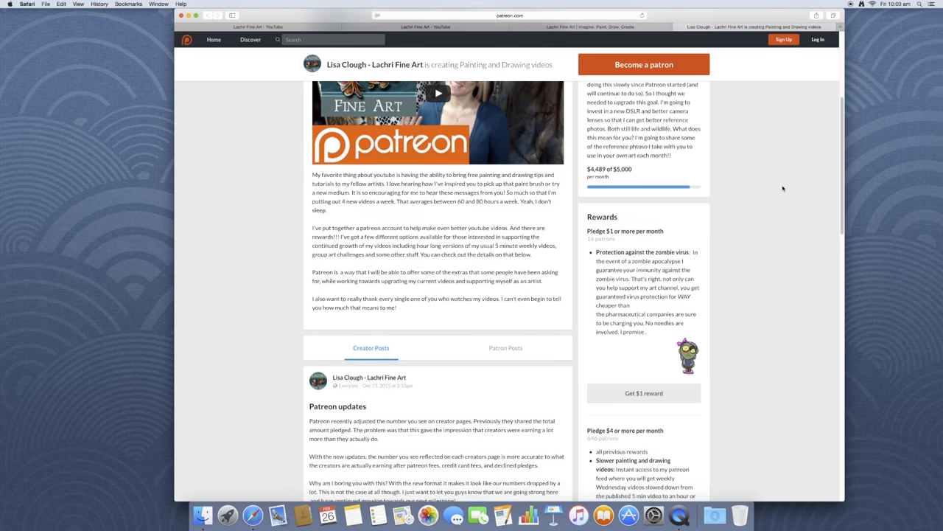
scroll(down, 3)
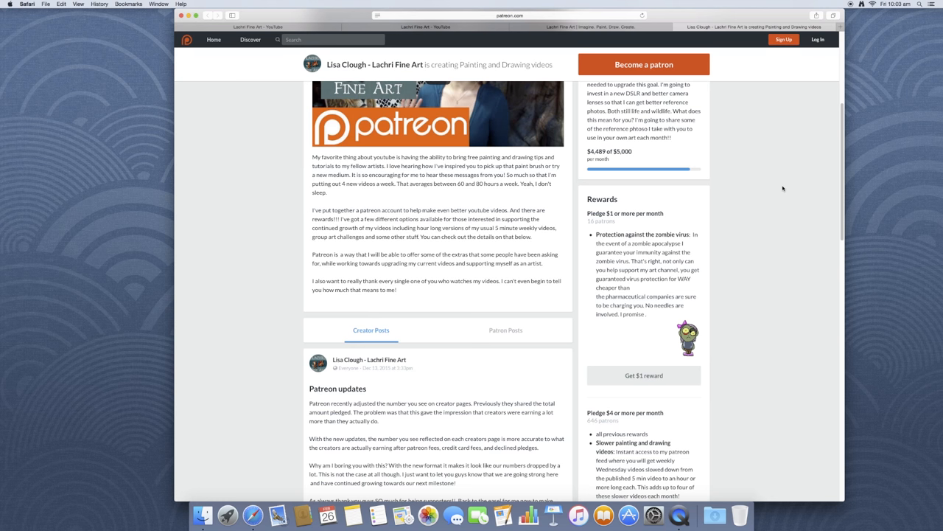
scroll(up, 3)
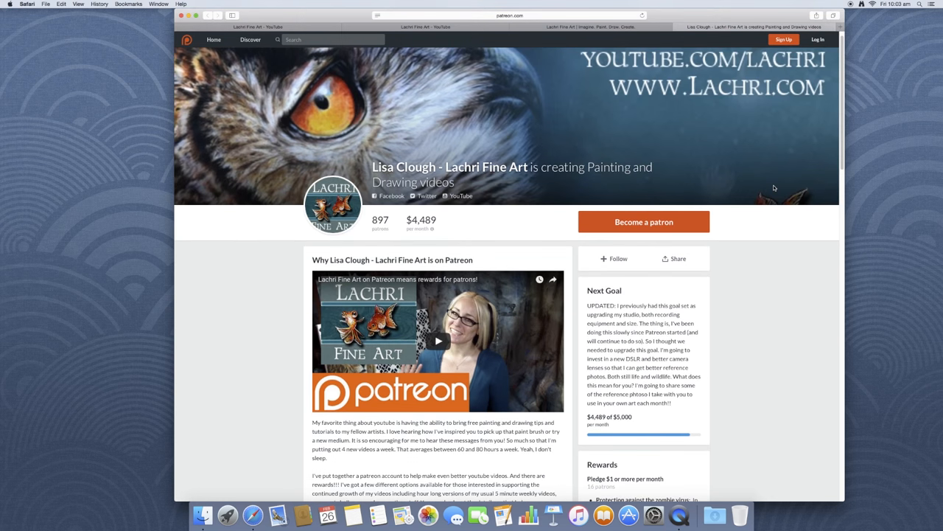
mouse_move(394, 234)
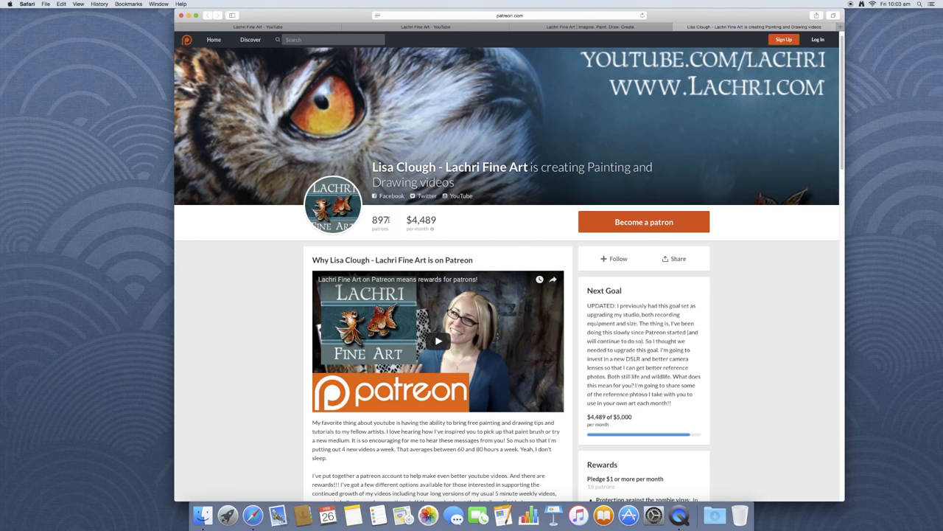
scroll(down, 3)
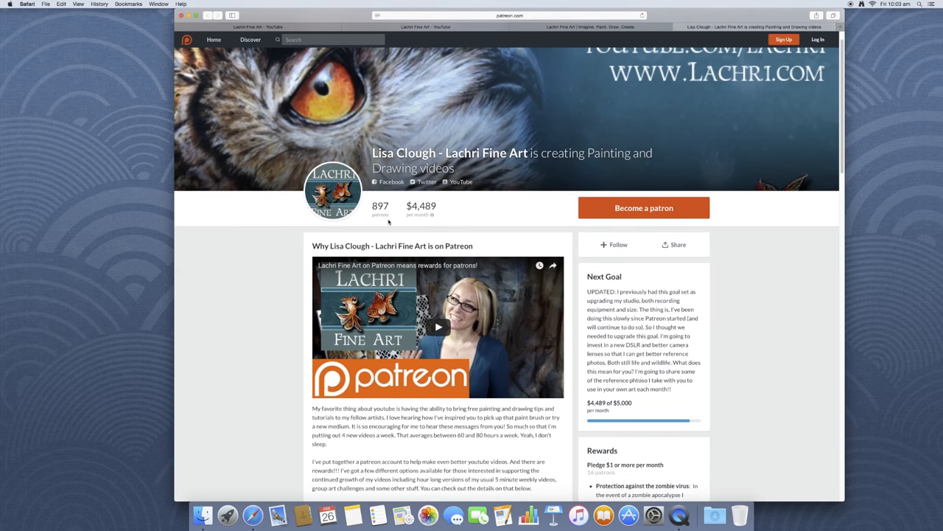
mouse_move(616, 34)
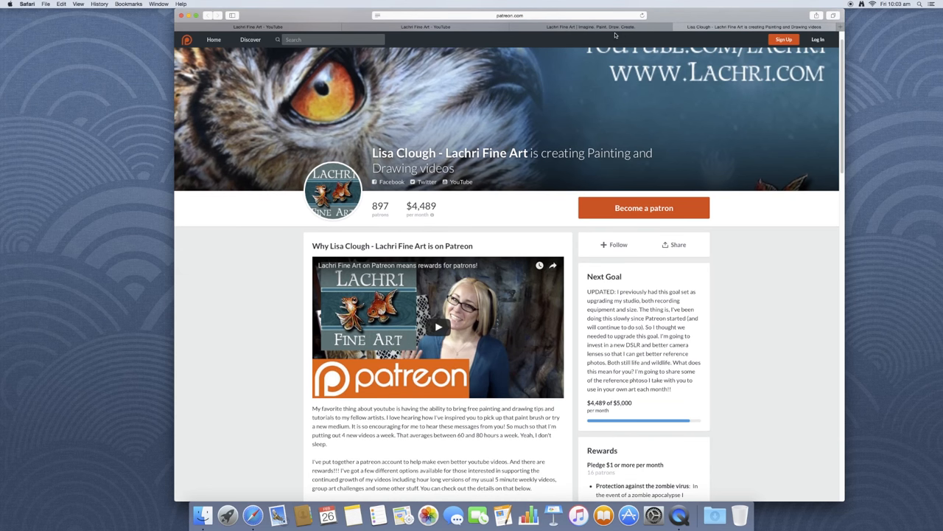
Switch to the lachri.com tab showing prints, Patreon tutorials and artist quotes.
click(589, 27)
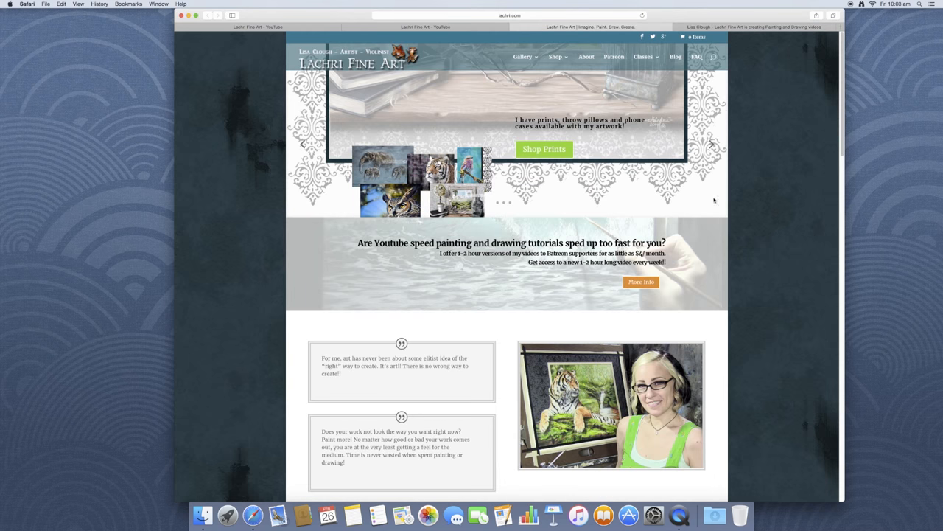
mouse_move(647, 201)
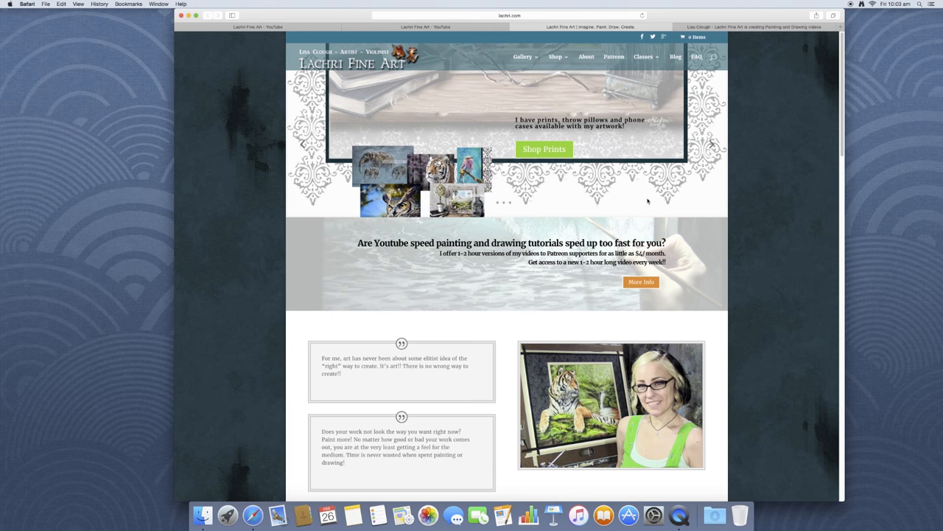